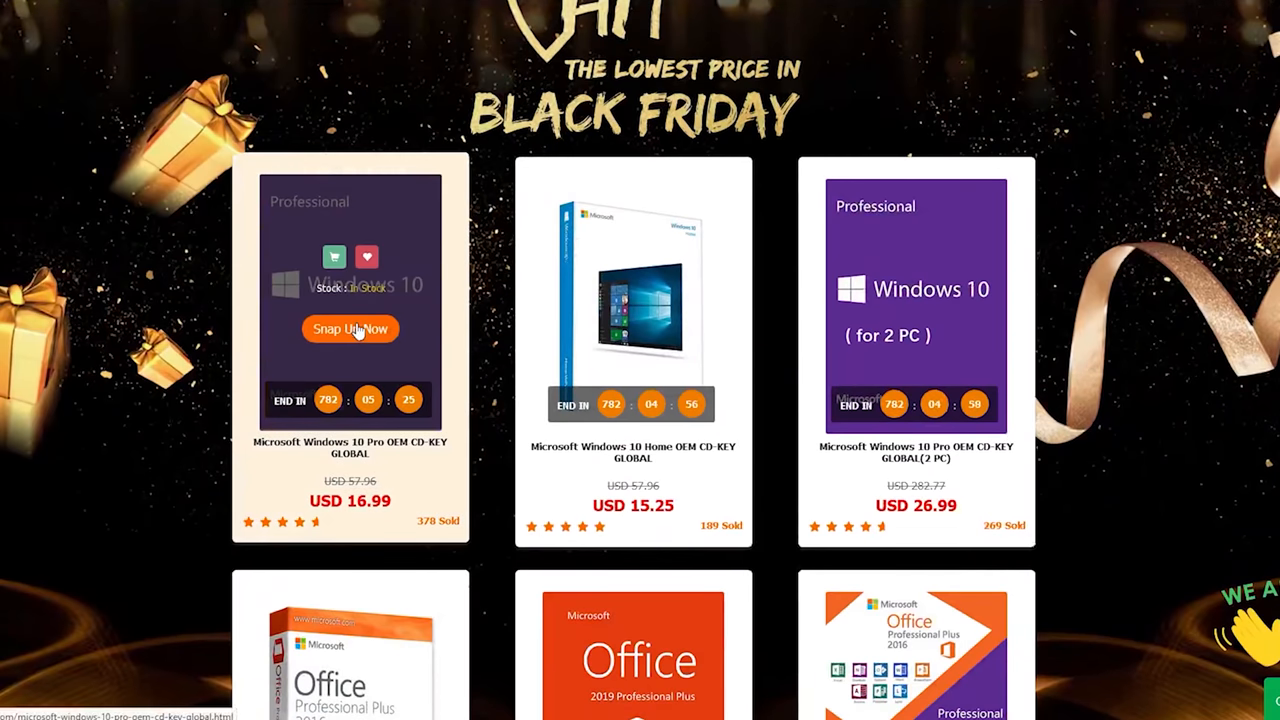
- Go to the Microsoft Windows 10 Pro OEM CD-KEY GLOBAL product page priced USD 14.84
{"action": "left_click", "coordinate": [350, 328]}
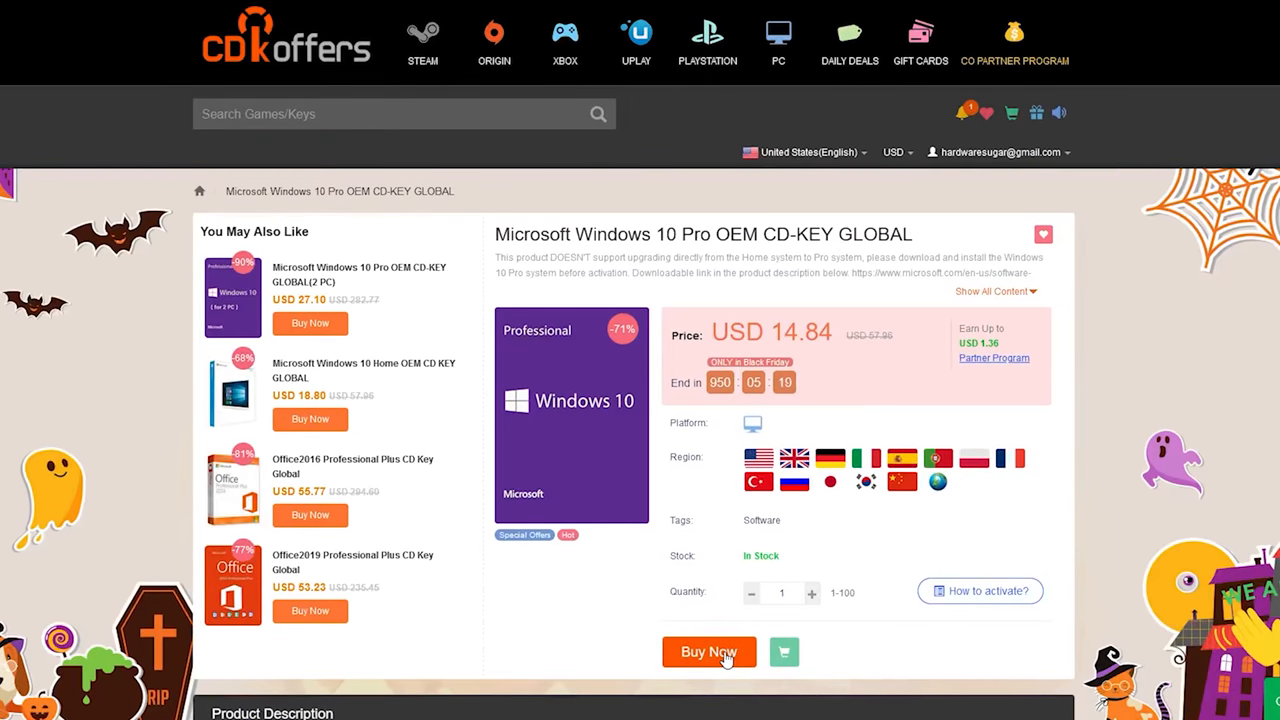
- Buy the Windows 10 Pro key with promo code HS20, bringing the order to USD 13.97
{"action": "left_click", "coordinate": [708, 652]}
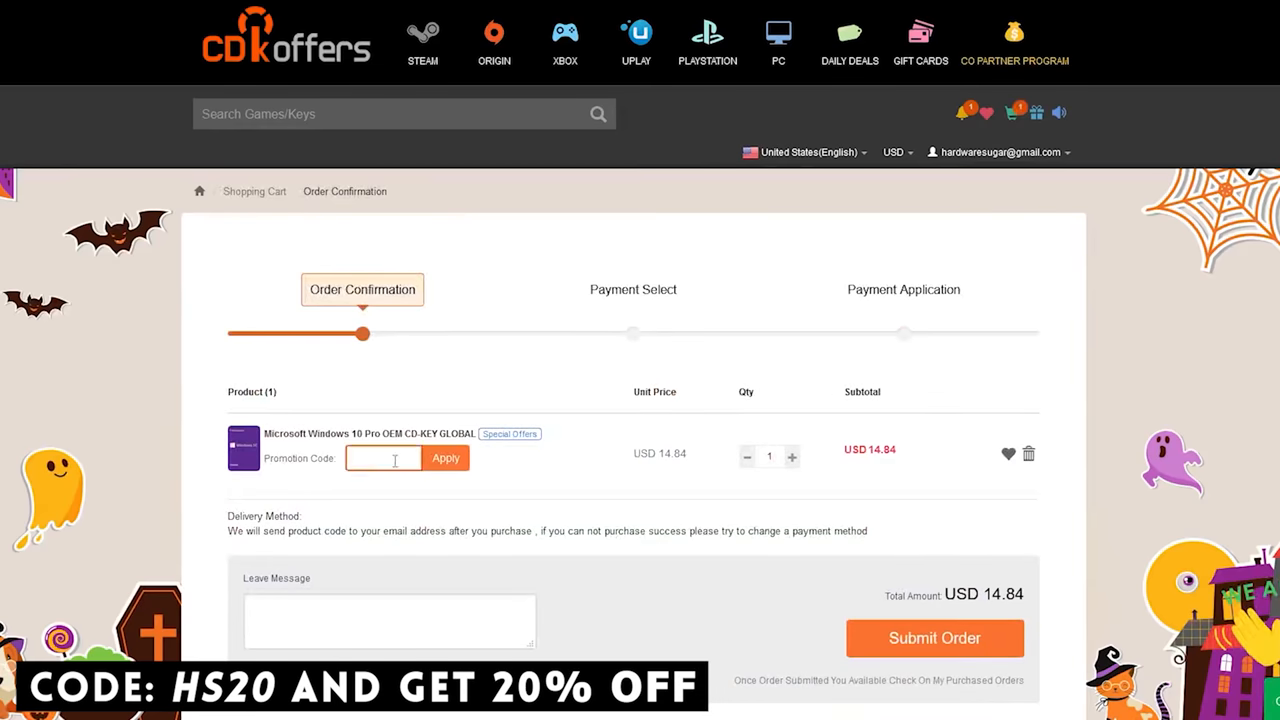
{"action": "type", "text": "HS20"}
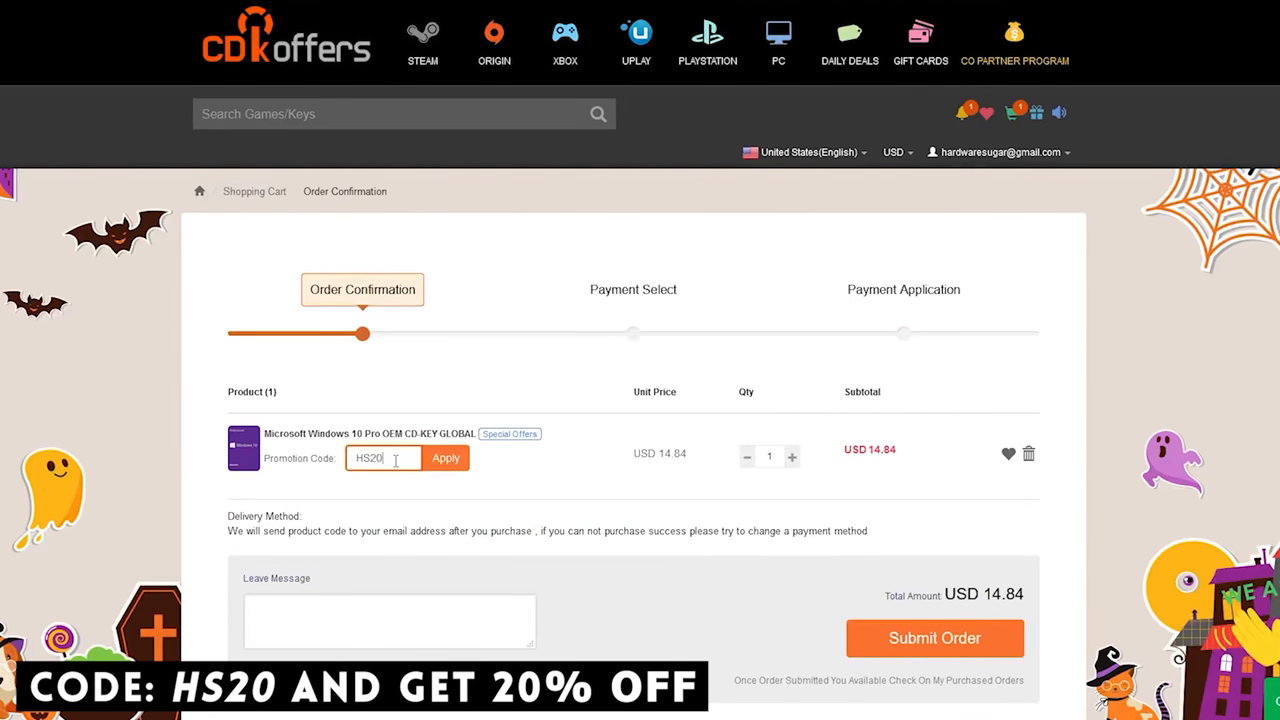
{"action": "left_click", "coordinate": [446, 458]}
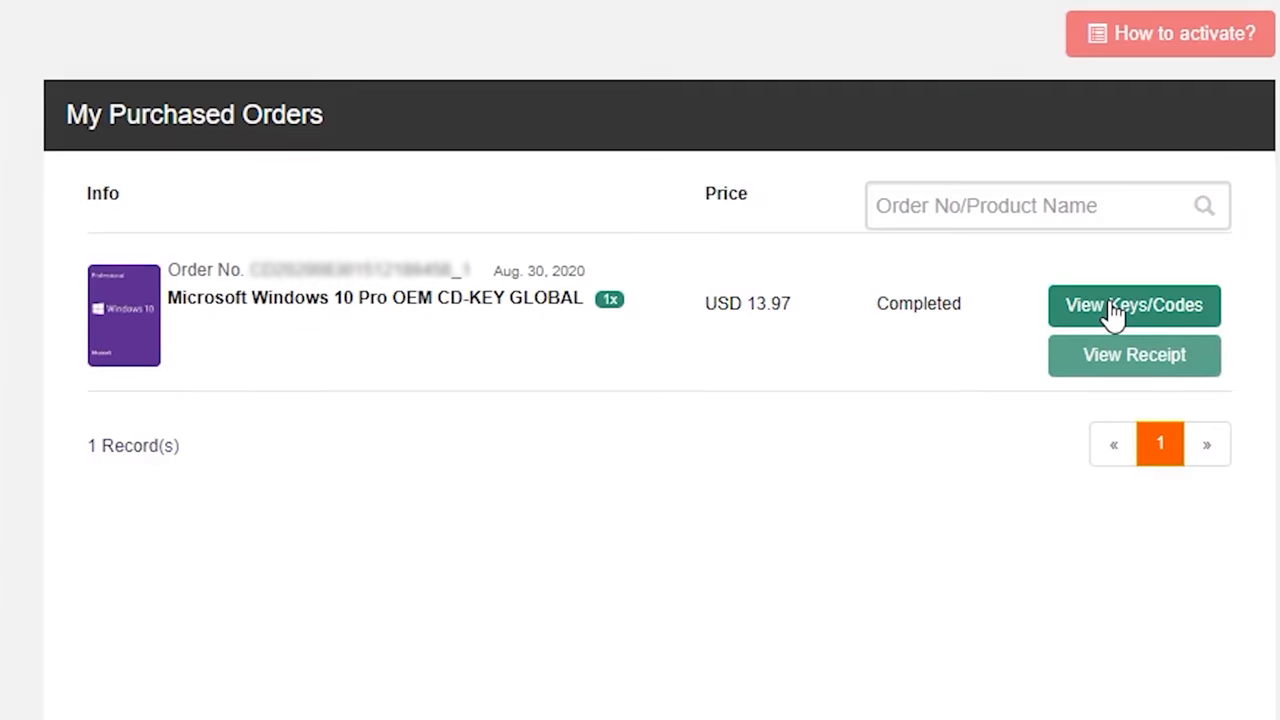
- Reveal the purchased key and activate Windows with it as a digital license
{"action": "left_click", "coordinate": [1134, 304]}
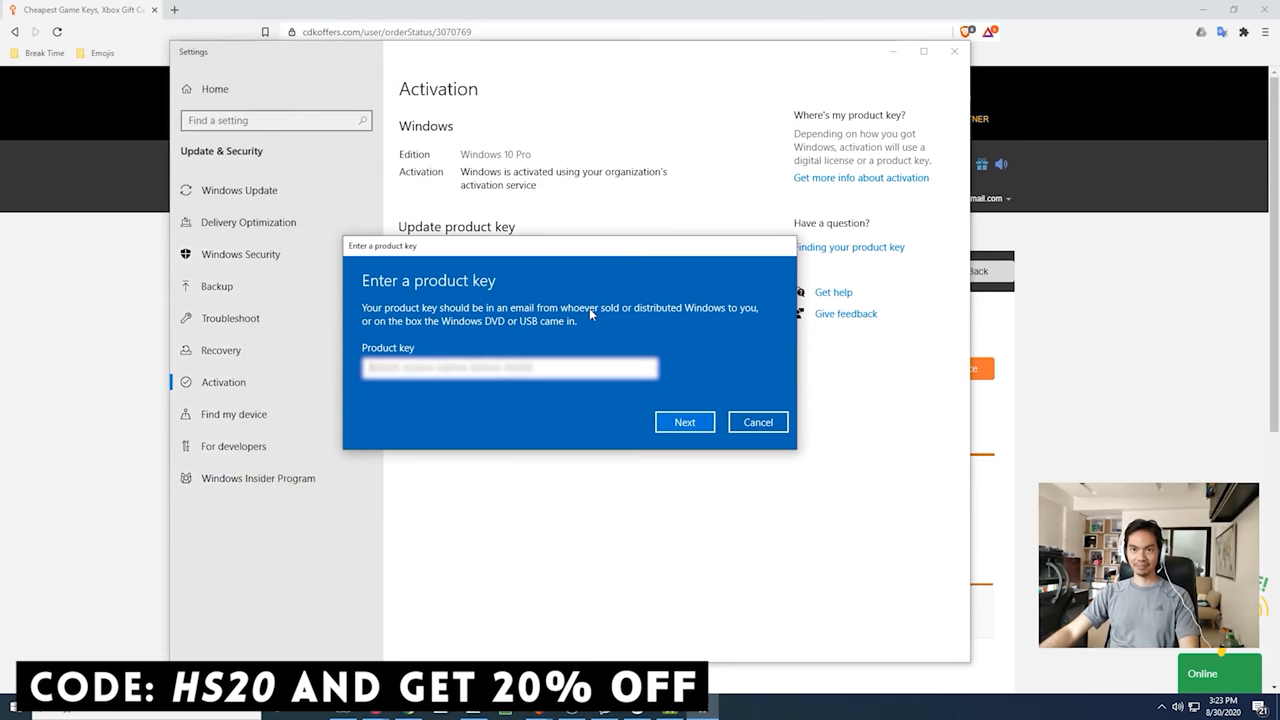
{"action": "left_click", "coordinate": [684, 420]}
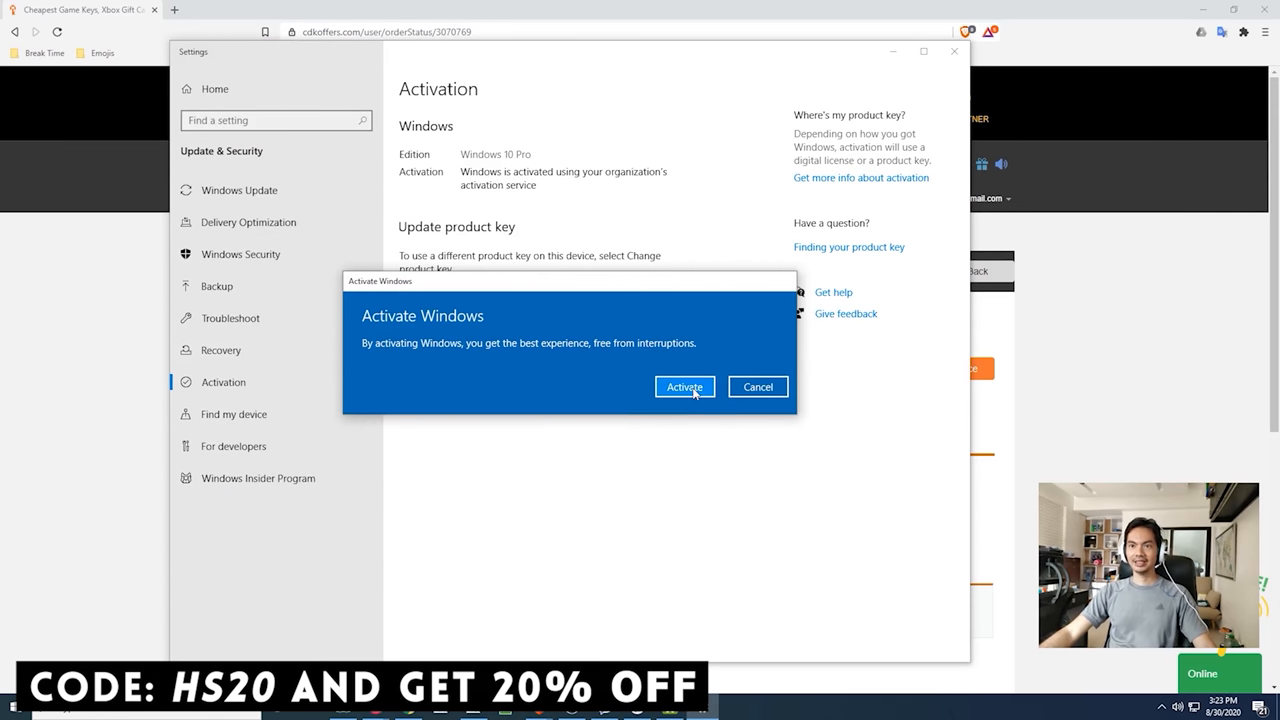
{"action": "left_click", "coordinate": [684, 388]}
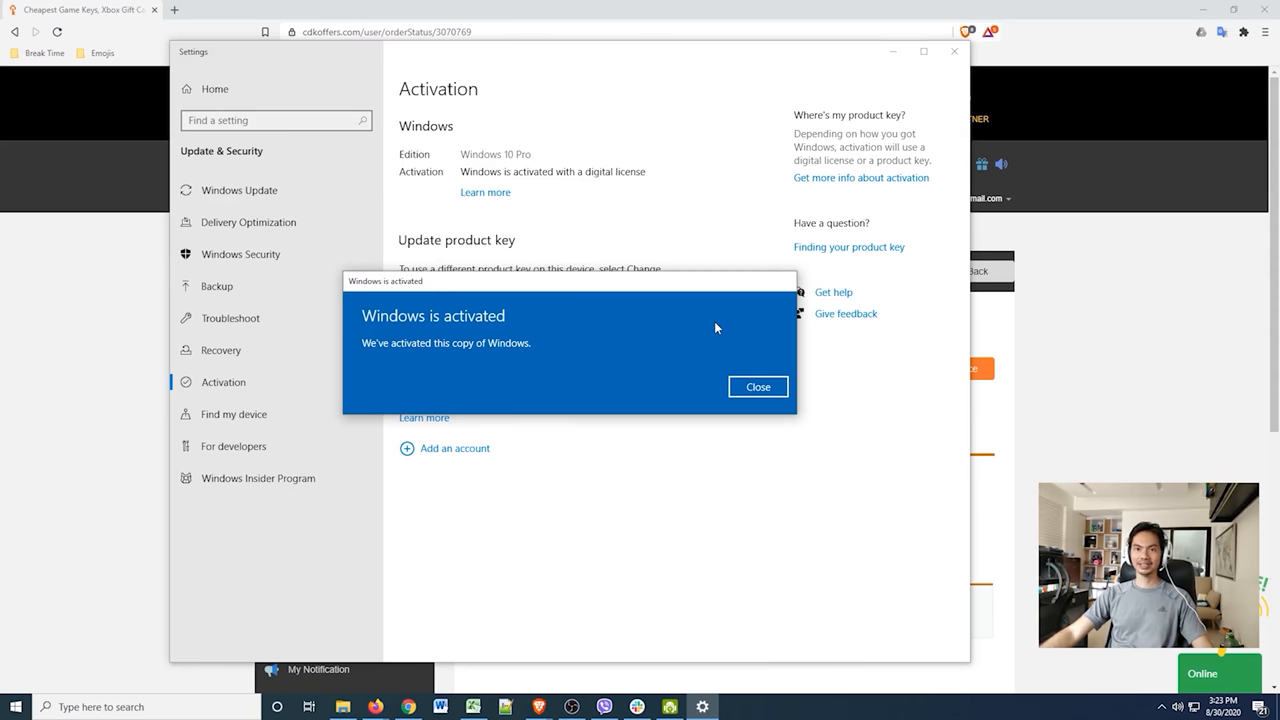
{"action": "left_click", "coordinate": [756, 386]}
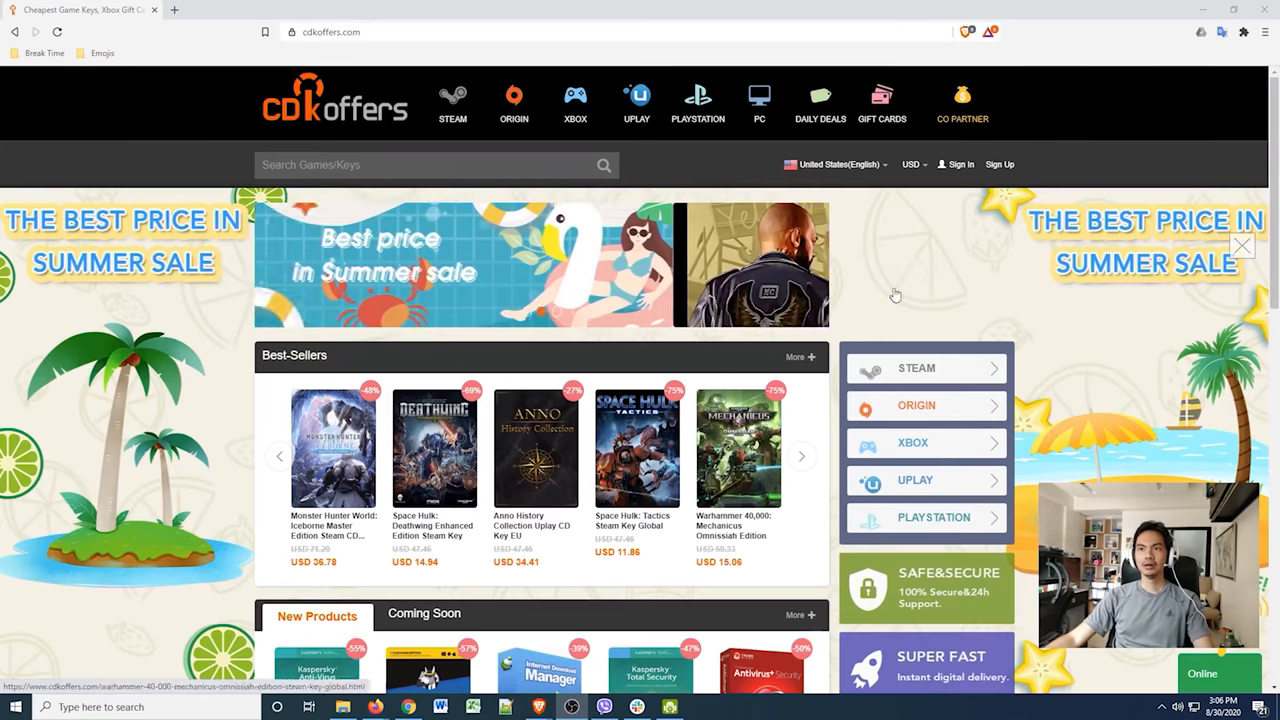